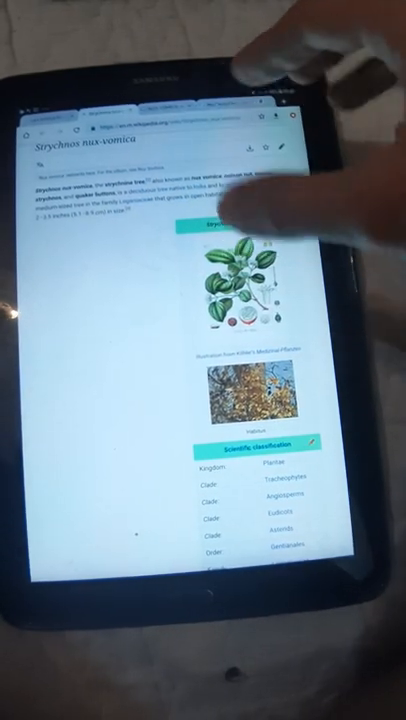
# Scroll WebMD's Nux Vomica overview down to the 'How does it work?' section
pyautogui.scroll(-3)
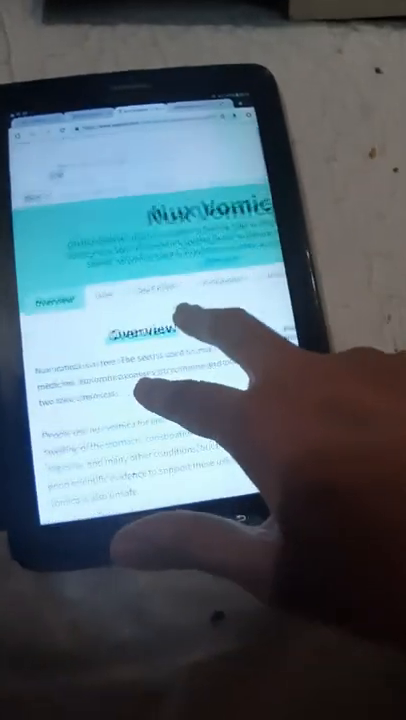
pyautogui.scroll(-3)
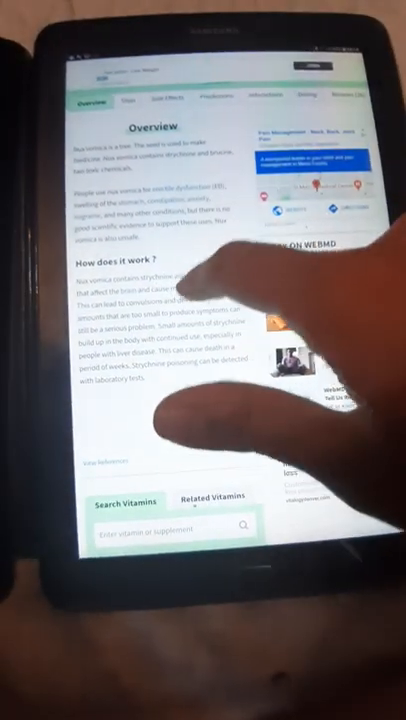
pyautogui.scroll(-3)
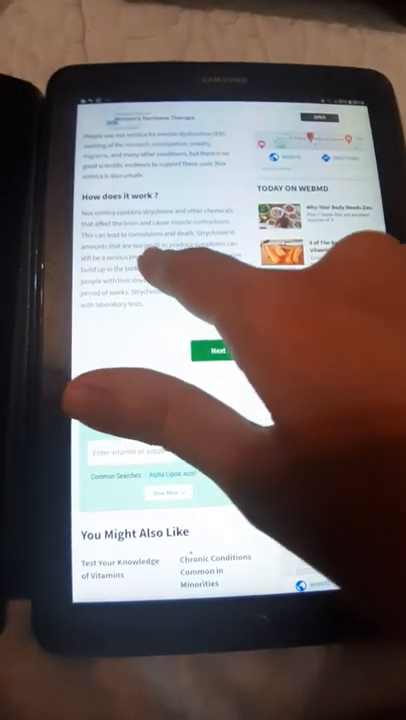
pyautogui.click(216, 351)
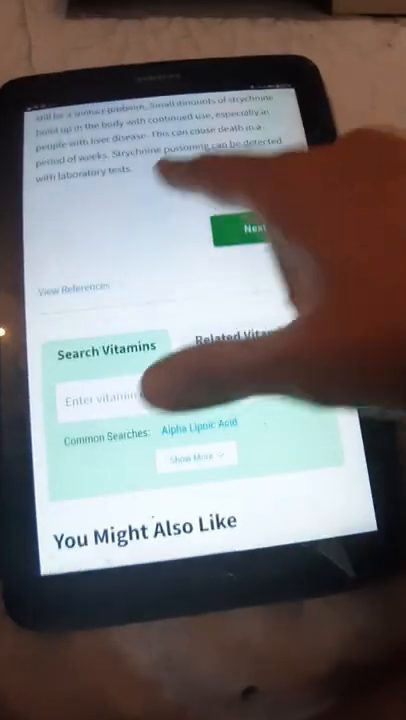
# Scroll to Nux Vomica's Special Precautions and Warnings, starting with pregnancy and breast-feeding
pyautogui.scroll(-3)
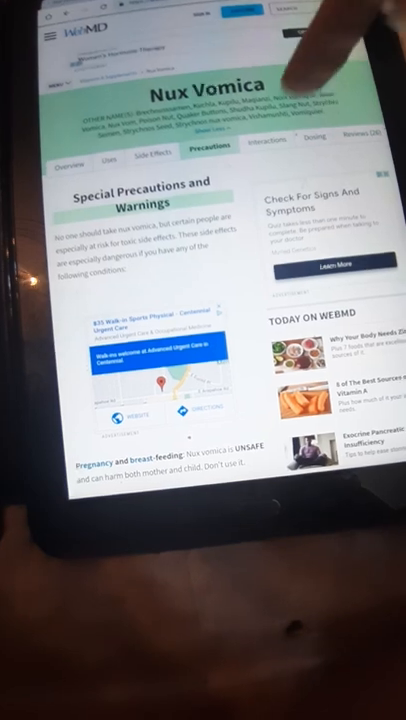
# Show WebMD's Interactions tab, then follow a link to RxList's Nux Vomica page
pyautogui.click(272, 140)
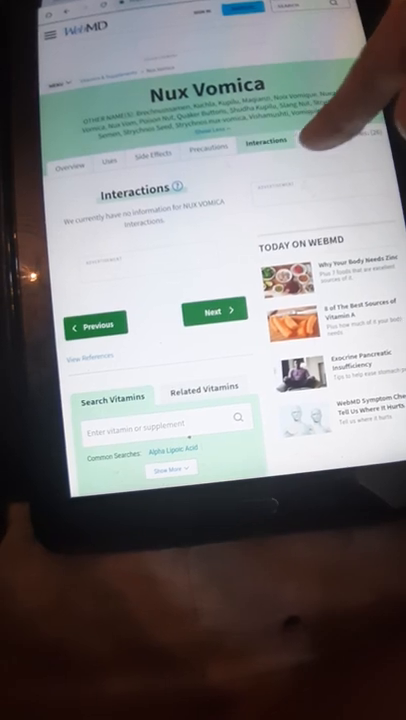
pyautogui.click(318, 144)
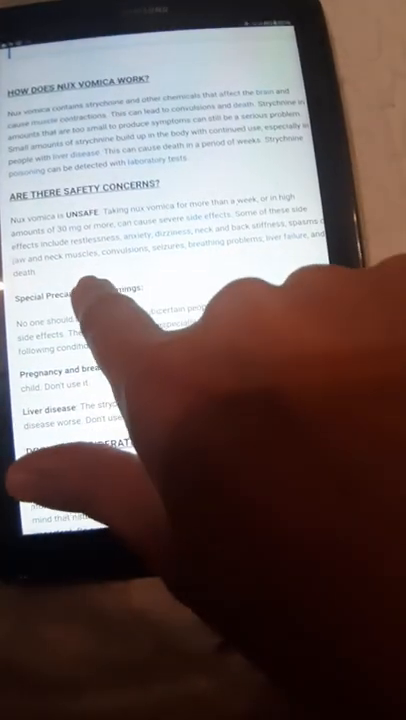
# Scroll RxList's nux vomica page through 'How does it work' and safety concerns
pyautogui.scroll(-3)
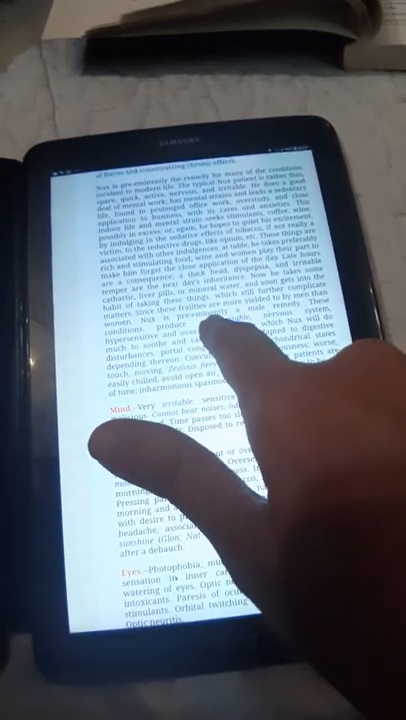
pyautogui.scroll(3)
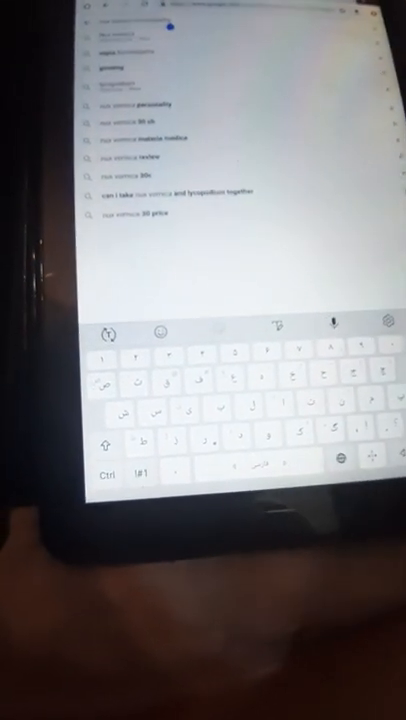
# Submit the nux vomica homeopathy query to Google
pyautogui.press('enter')
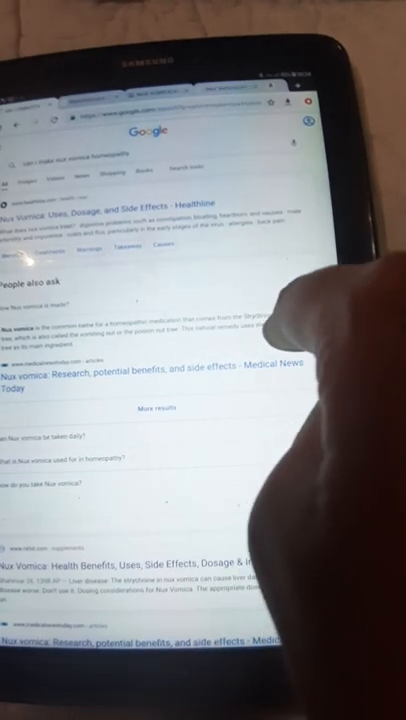
# Scroll to and expand 'Can Nux vomica be taken daily?' in People also ask
pyautogui.scroll(-3)
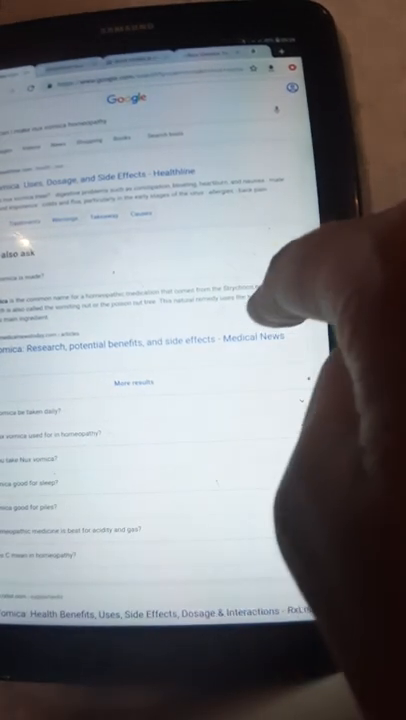
pyautogui.scroll(-3)
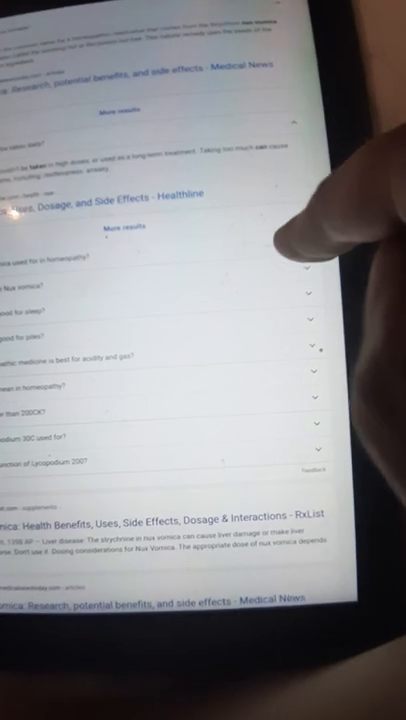
# Scroll to and expand the 30C versus 200CK potency question
pyautogui.scroll(-3)
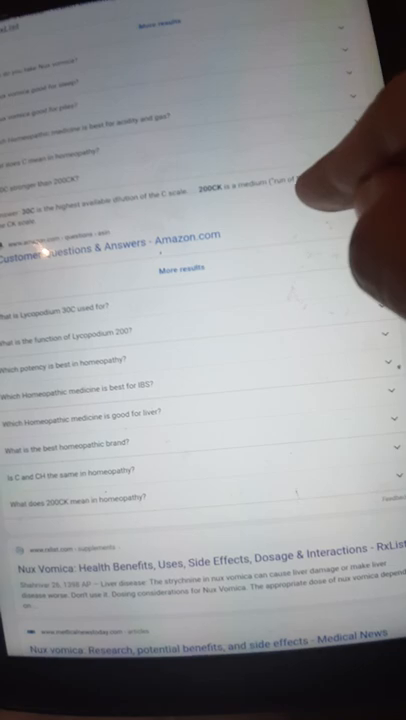